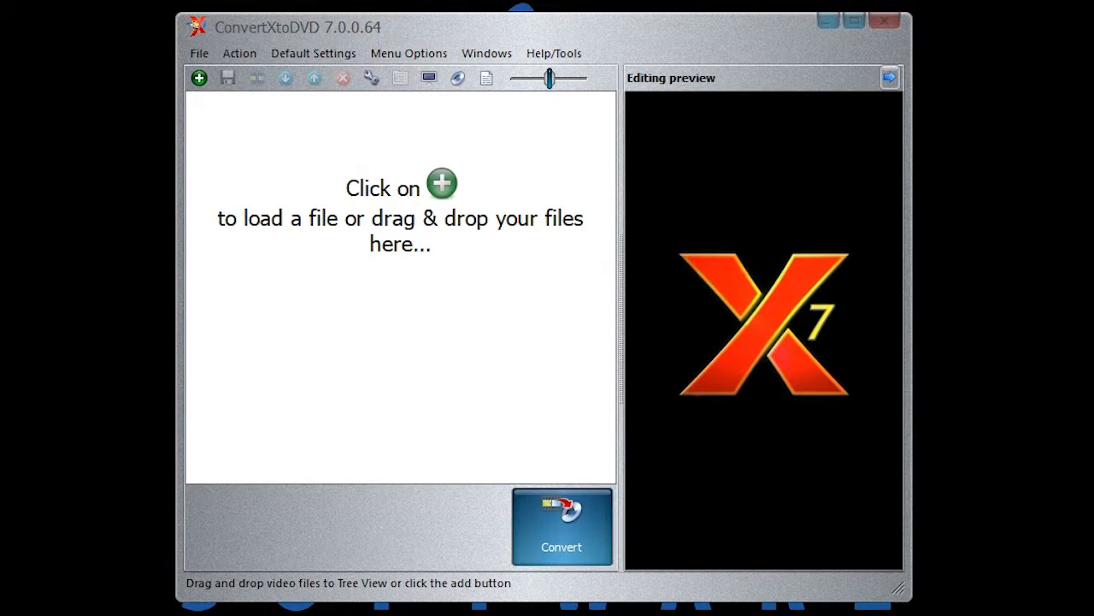
mouse_move(567, 65)
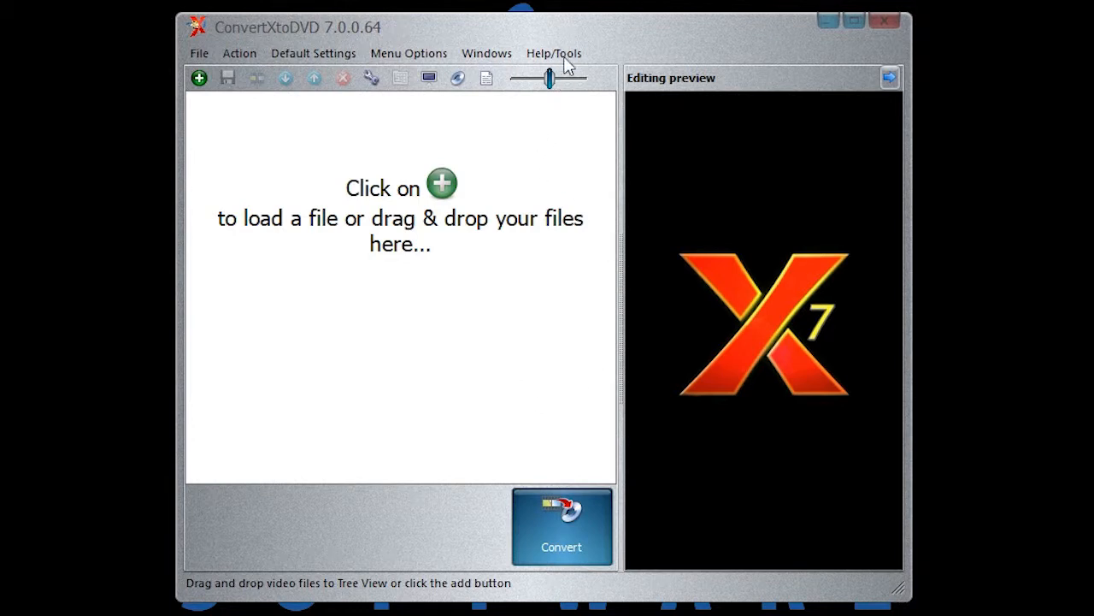
mouse_move(554, 53)
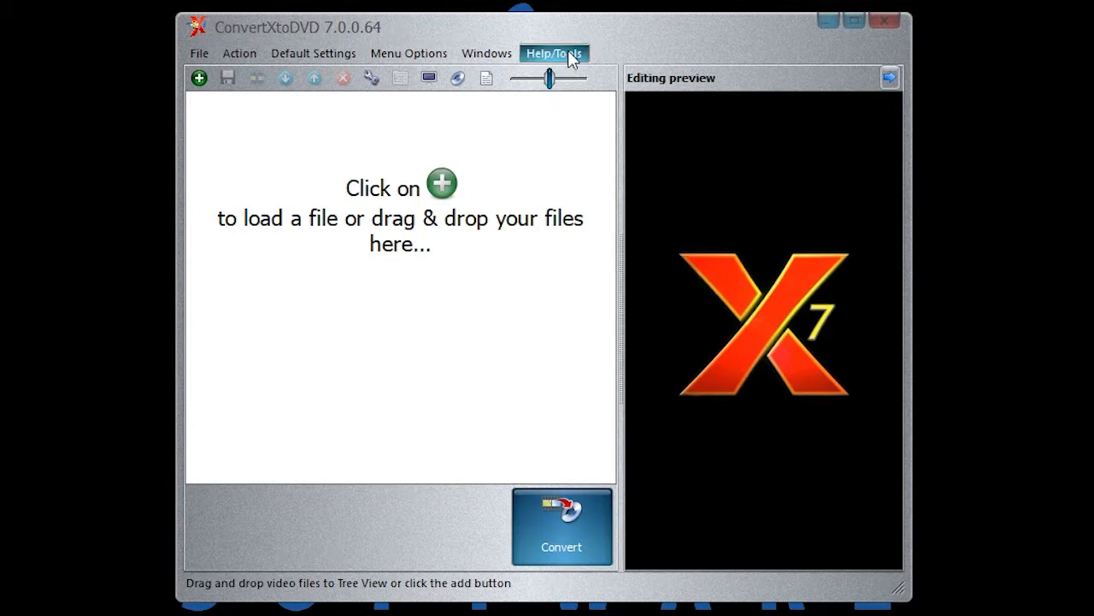
Bring up the software registration window from the Help menu's Enter license key entry
left_click(554, 53)
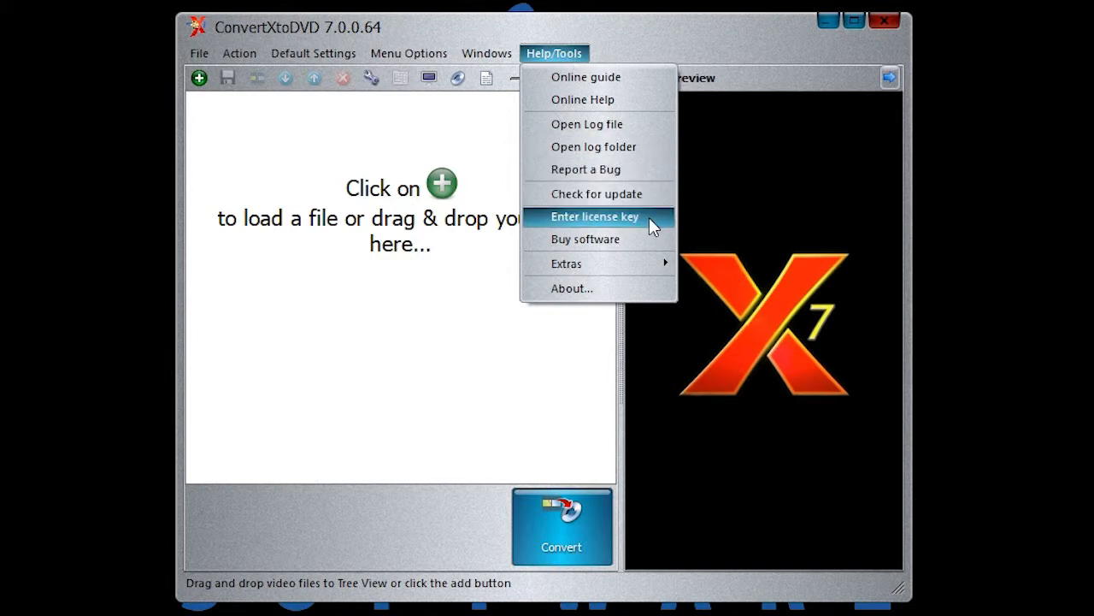
left_click(595, 215)
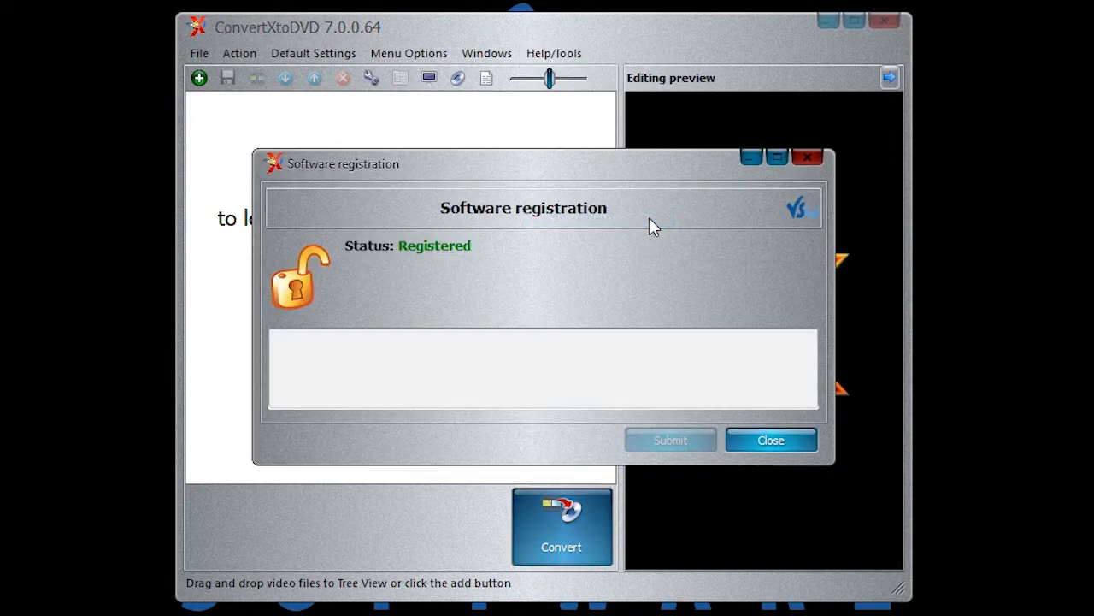
mouse_move(351, 300)
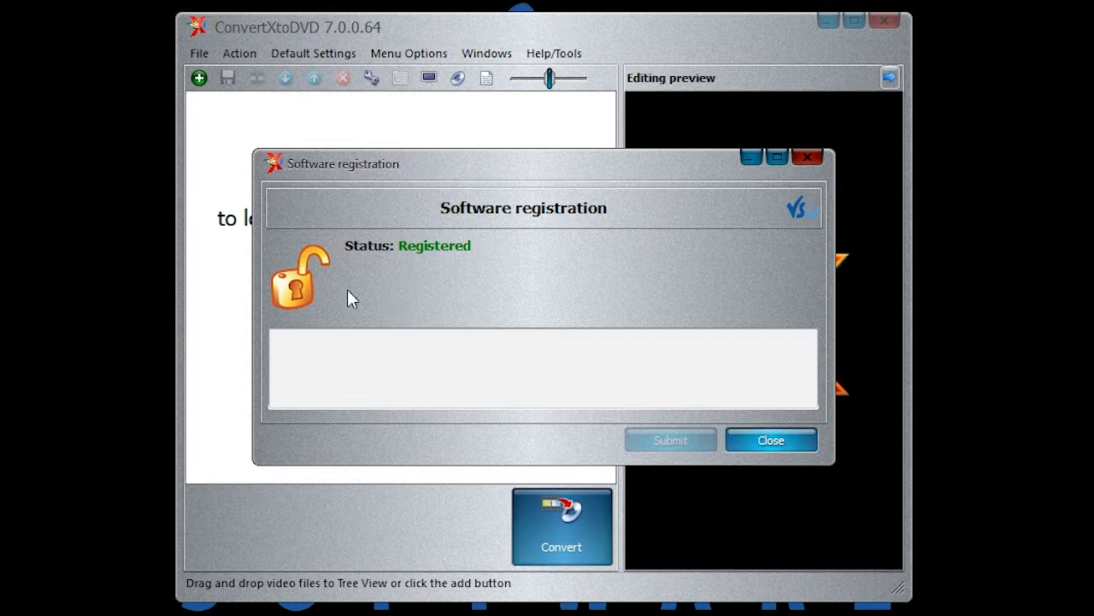
mouse_move(468, 272)
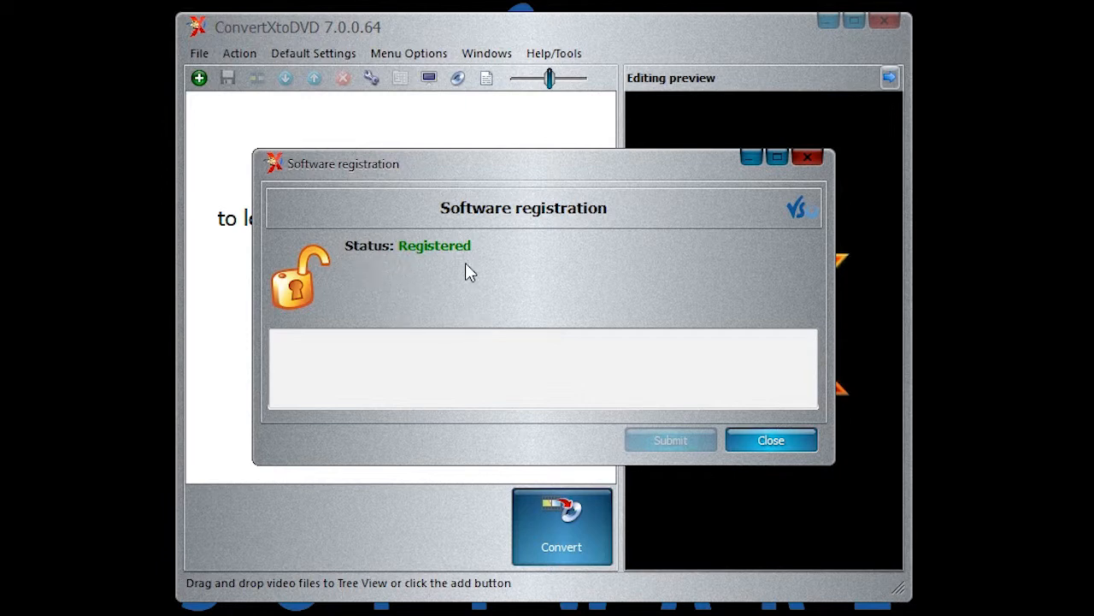
mouse_move(494, 280)
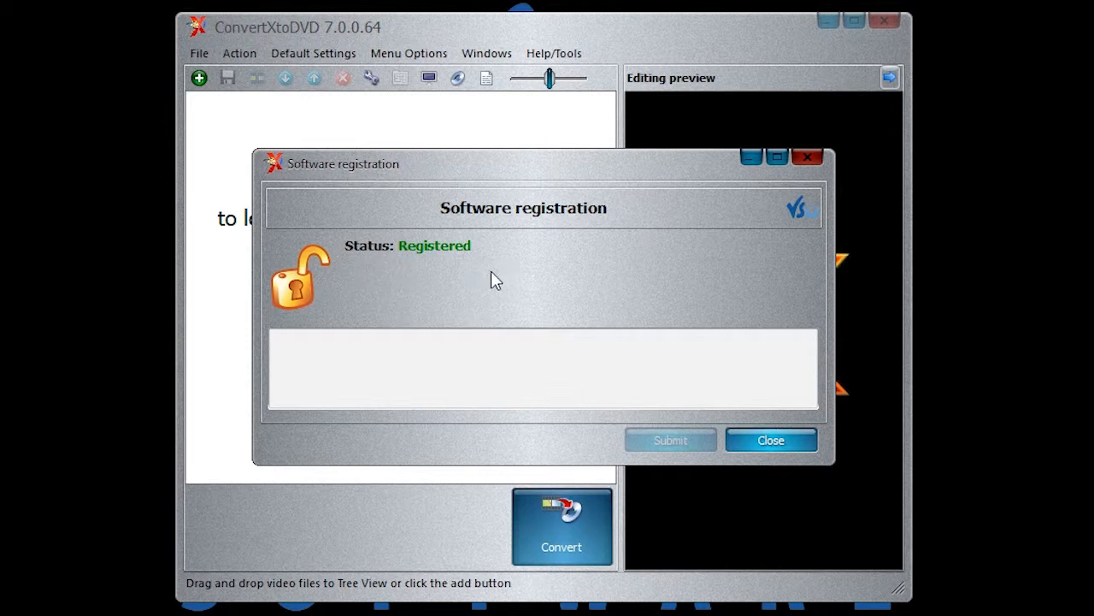
mouse_move(267, 298)
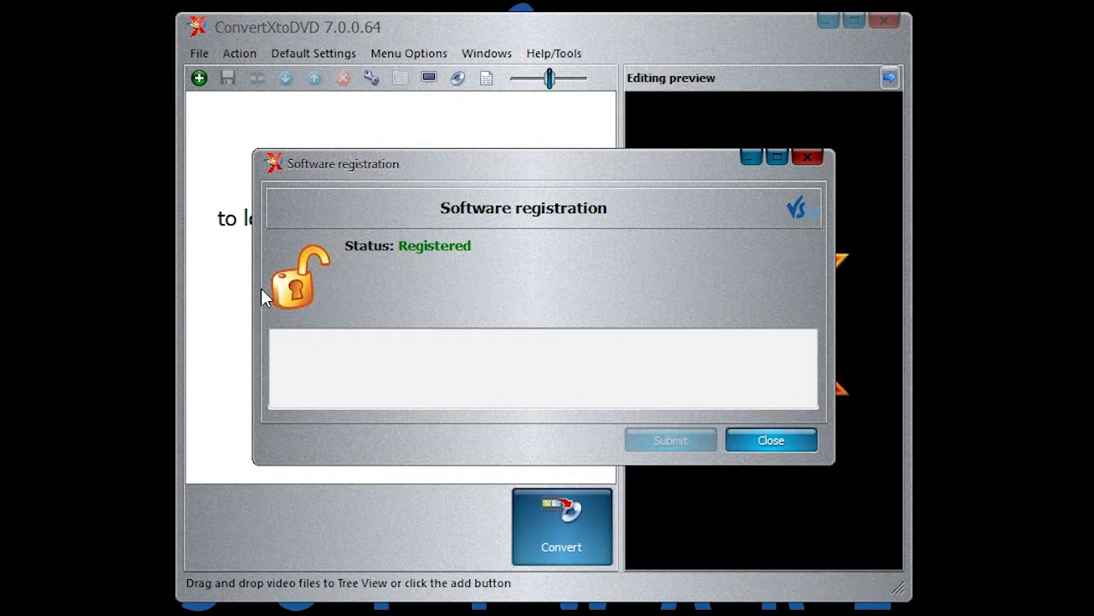
mouse_move(428, 283)
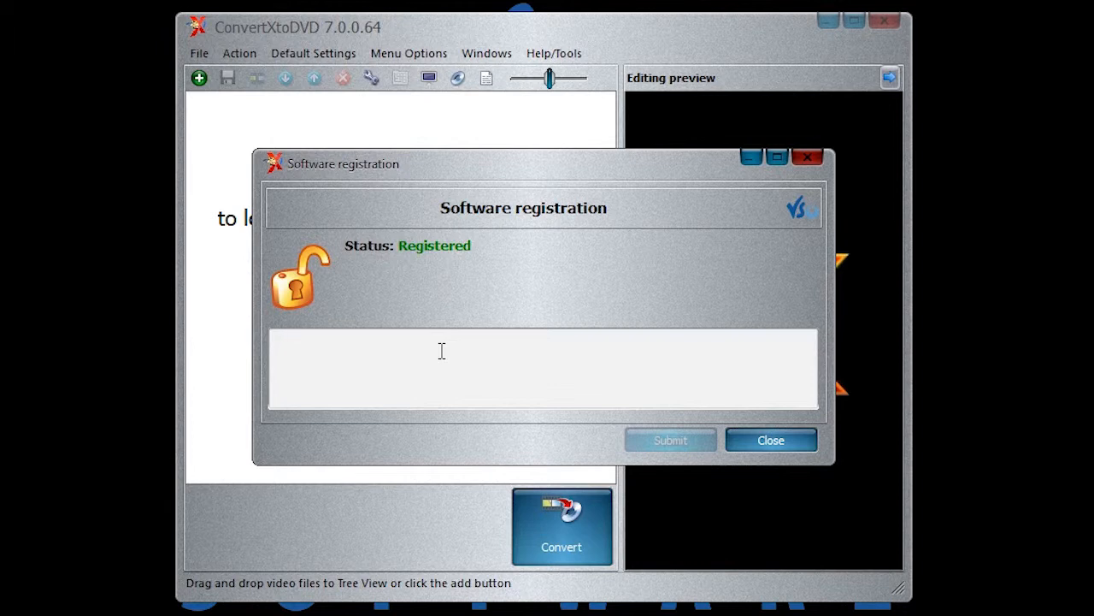
Enter 'revoke' in the key field and revoke this computer's license authorization
left_click(441, 351)
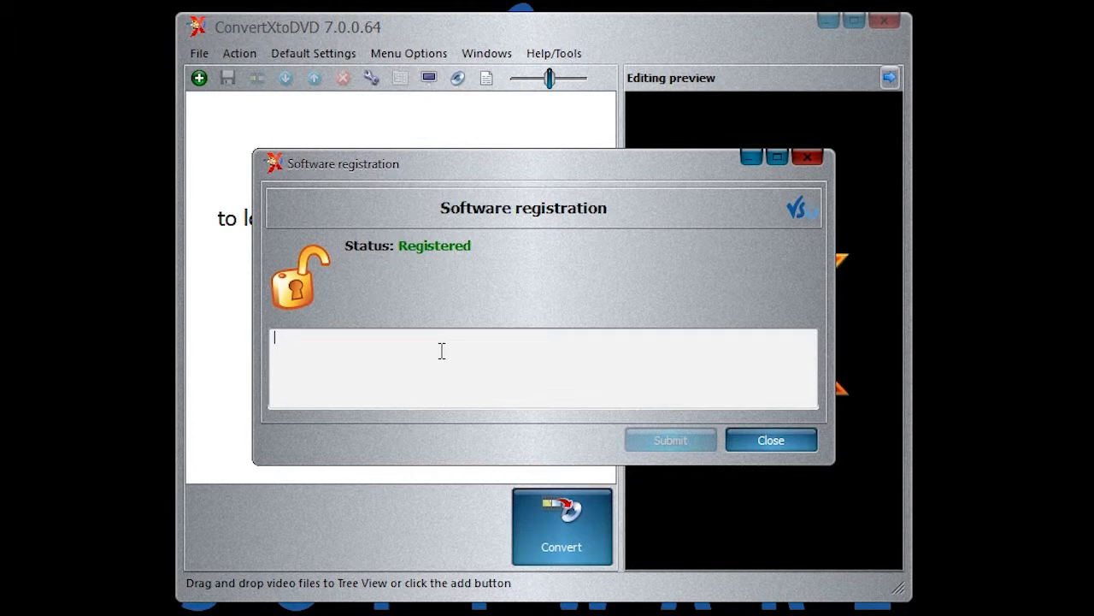
type("revoke")
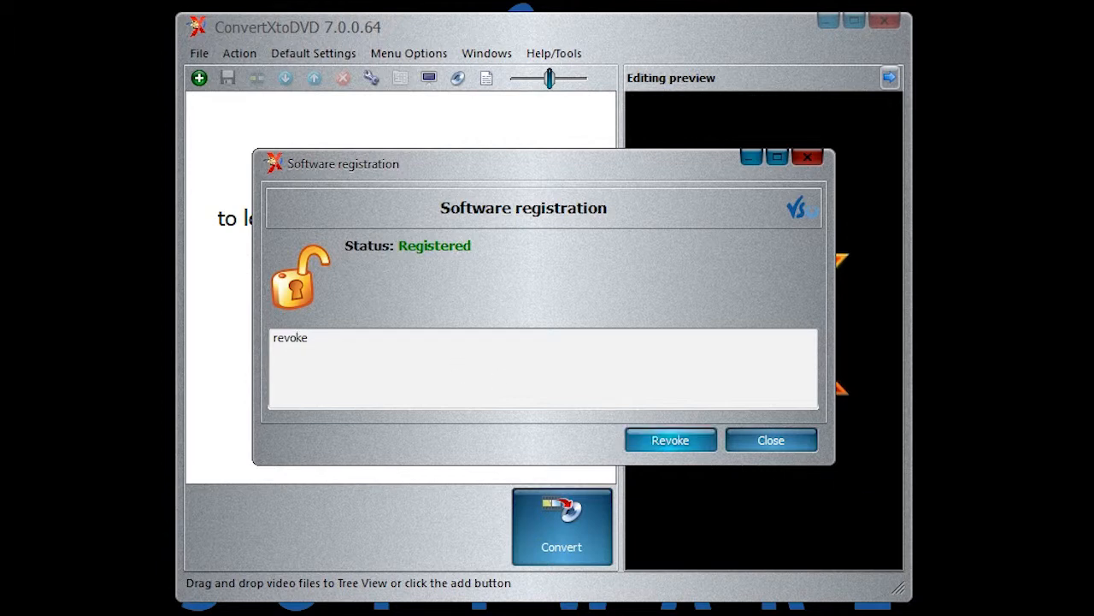
mouse_move(714, 458)
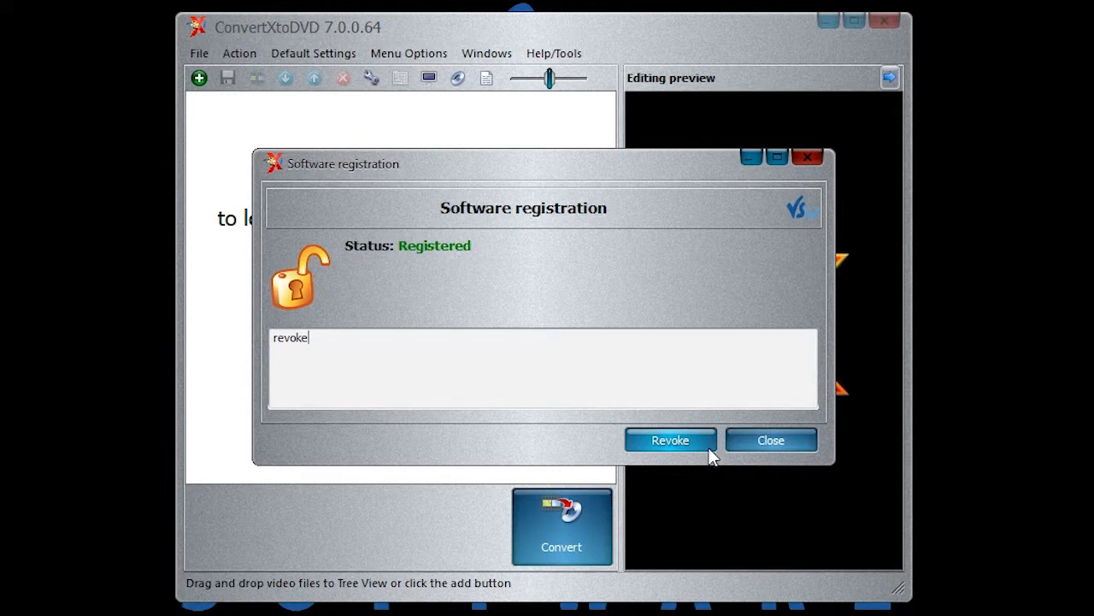
left_click(670, 440)
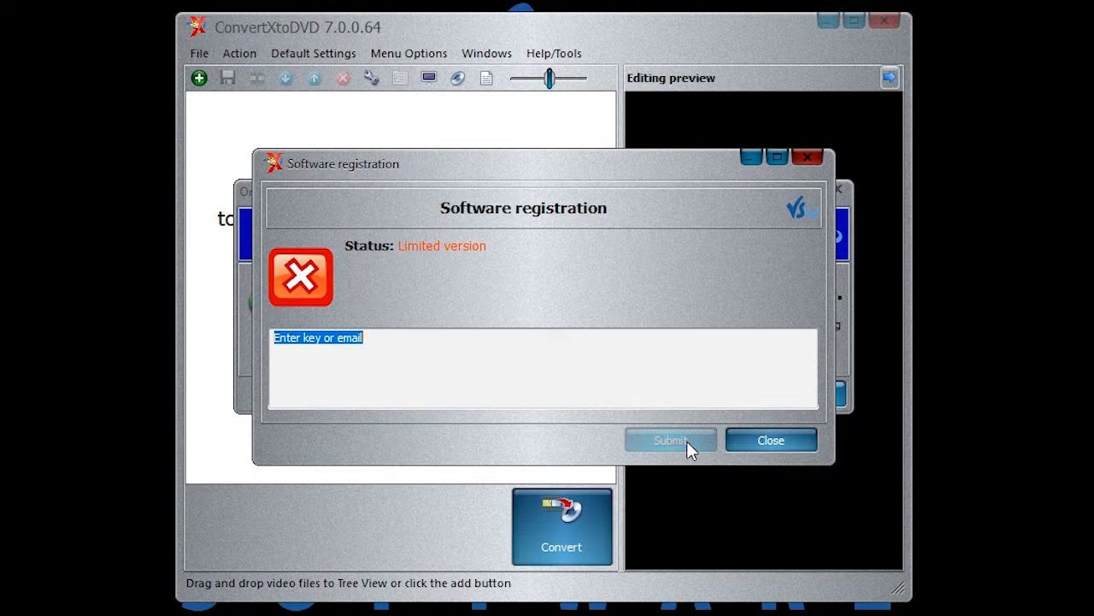
mouse_move(664, 380)
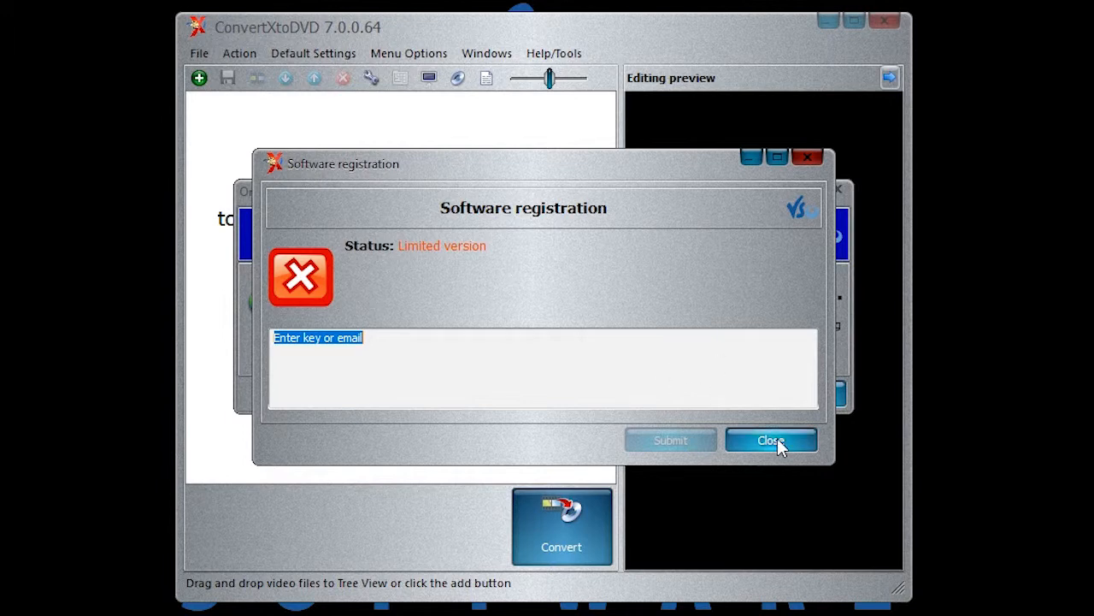
Close the registration window to get the server confirmation that authorization was removed
left_click(770, 440)
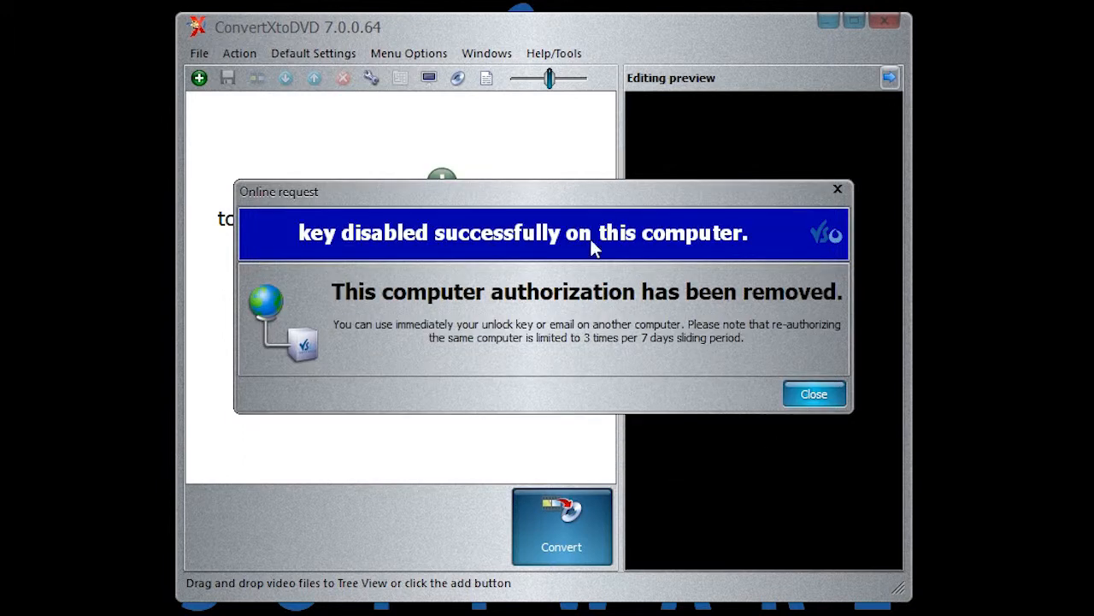